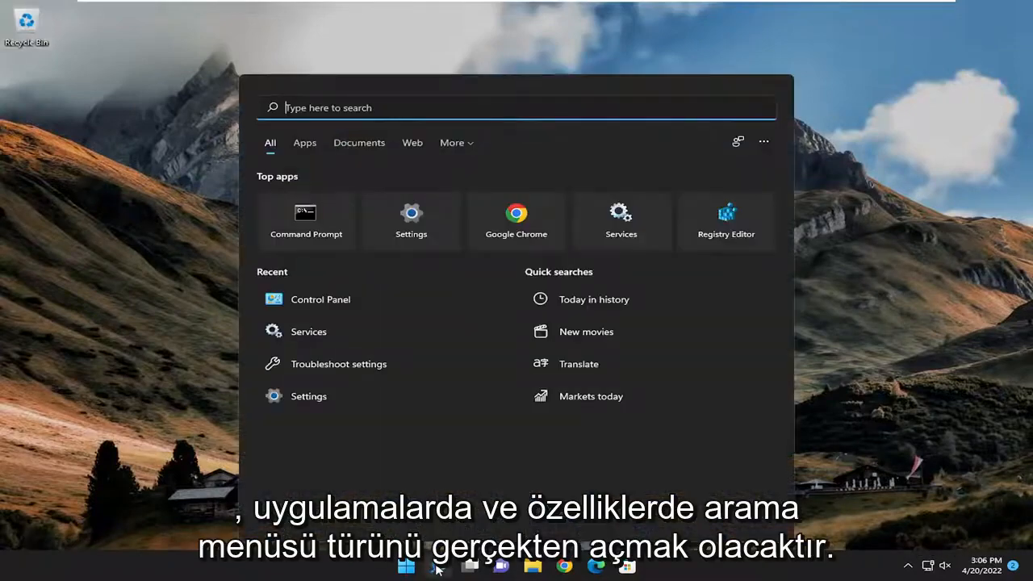
- Search Start for 'apps and features' and reach the Apps & features settings page
text(apps and fea)
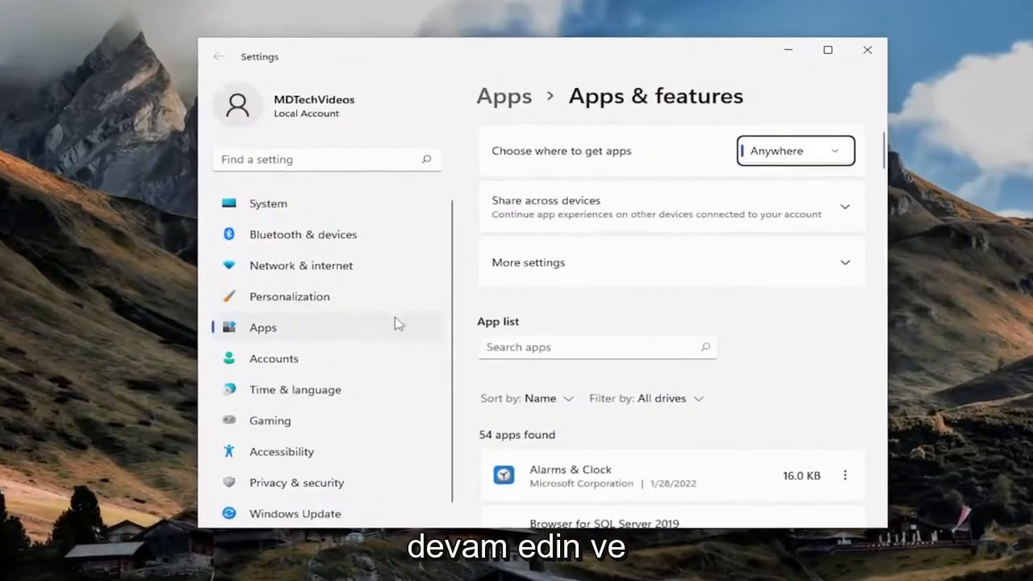
- Reach the Advanced options page for Alarms & Clock from its three-dot menu
scroll(down, 3)
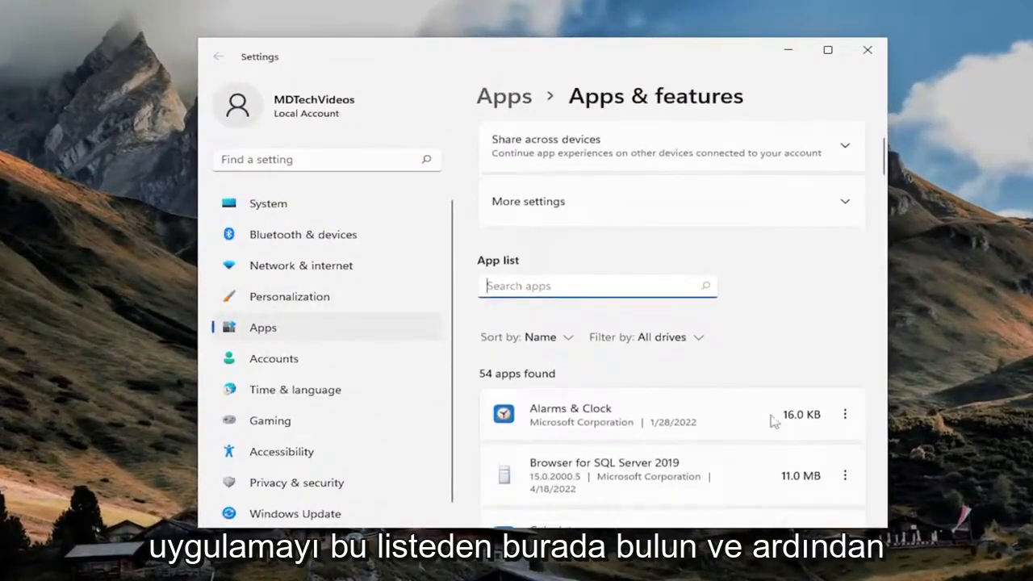
click(846, 413)
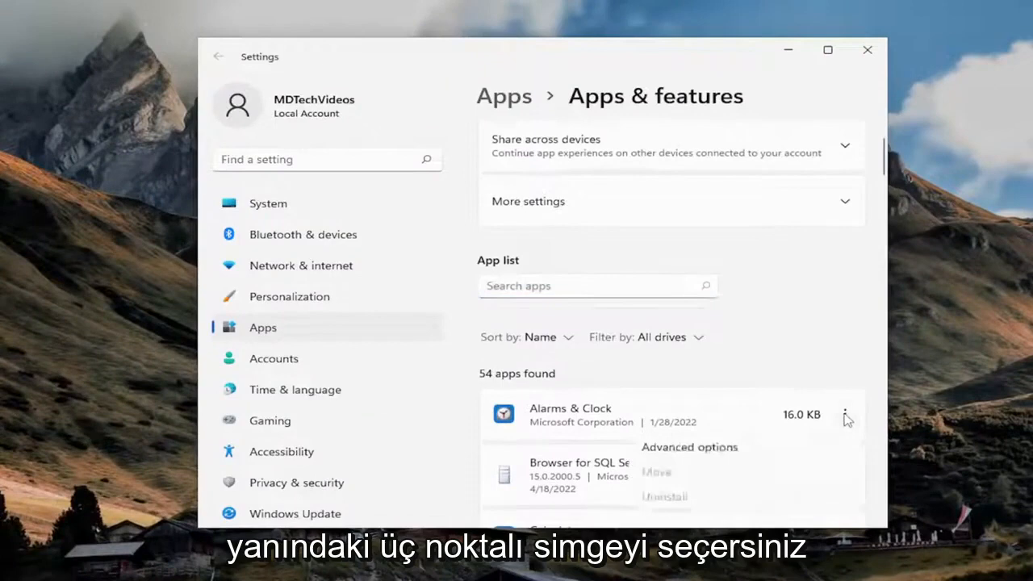
mouse_move(686, 452)
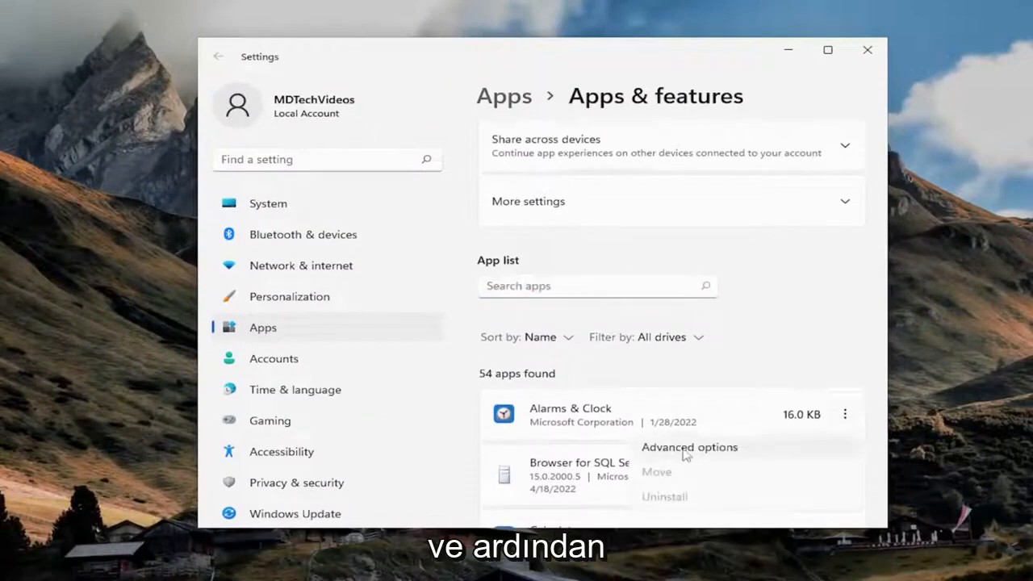
click(689, 448)
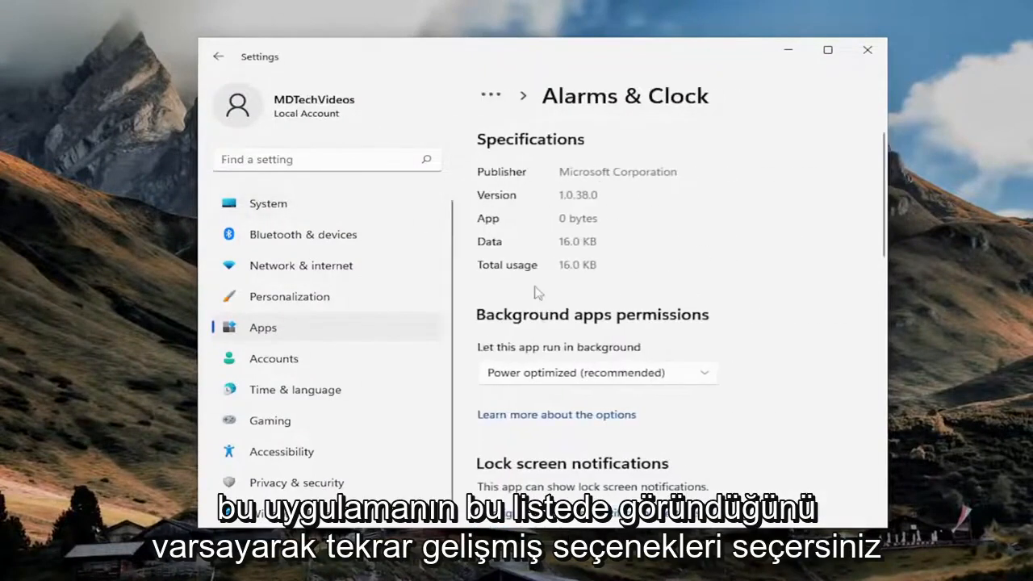
- Repair the Alarms & Clock app from its Reset section until the checkmark appears
scroll(down, 3)
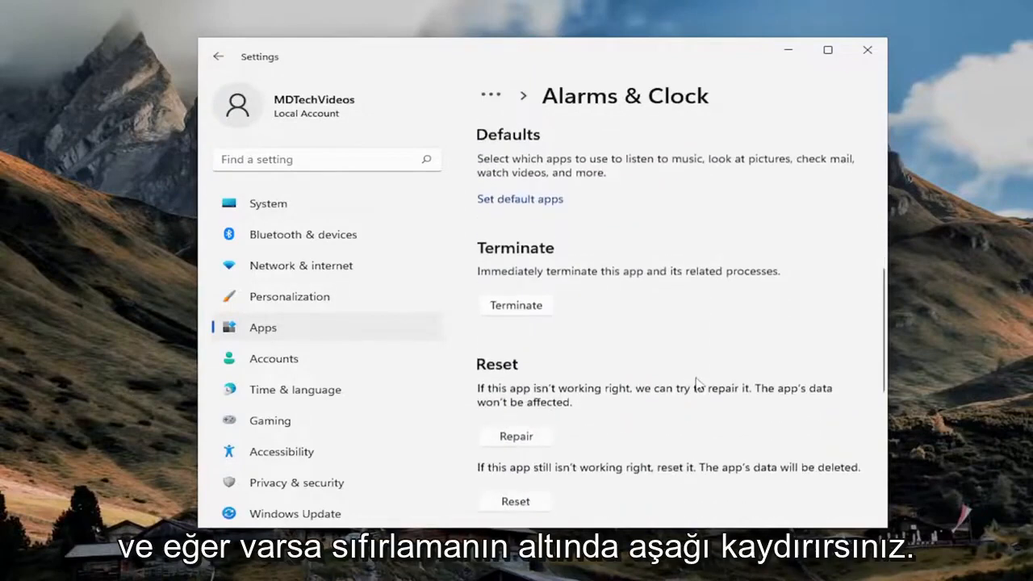
scroll(down, 3)
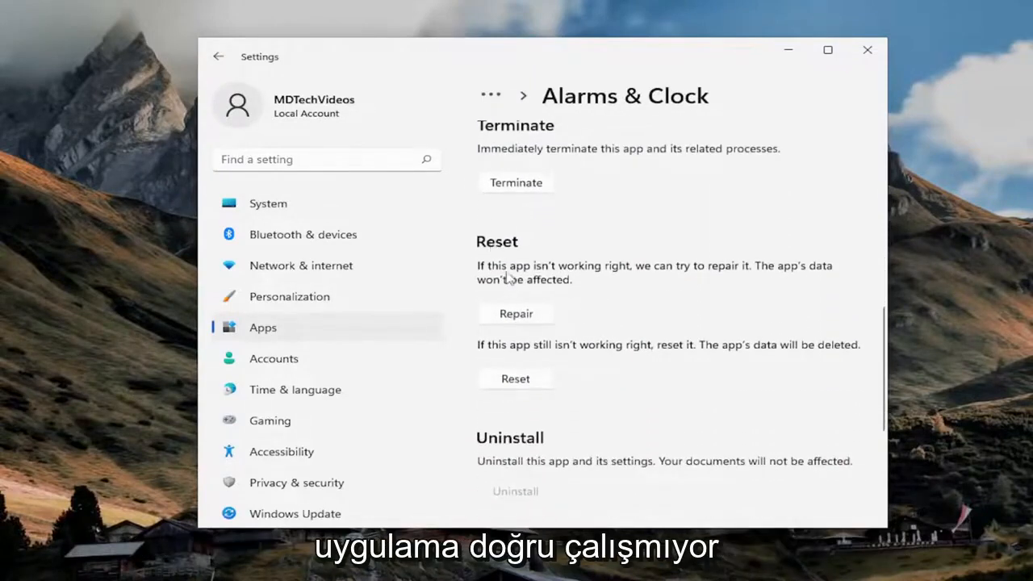
mouse_move(794, 275)
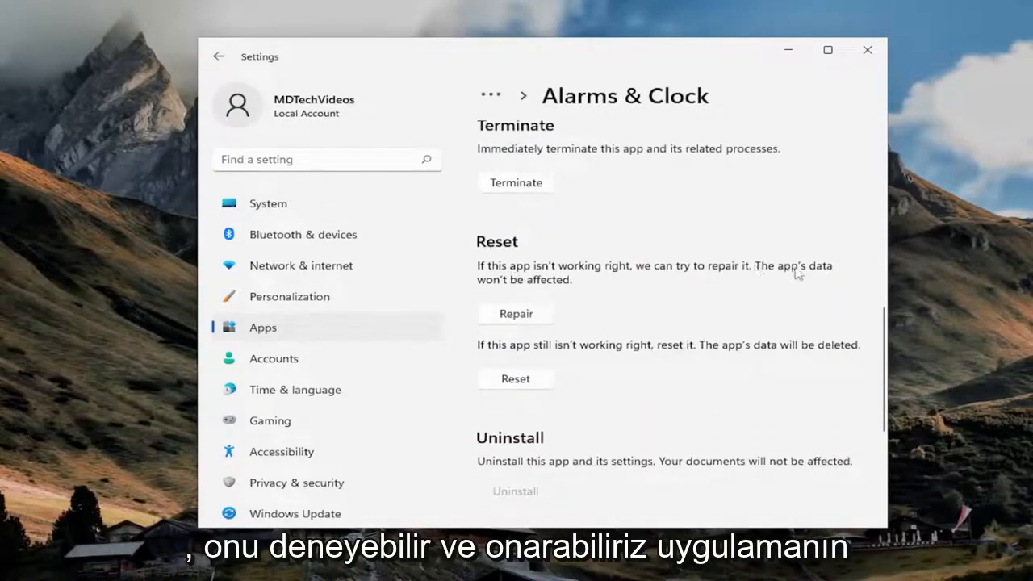
click(516, 313)
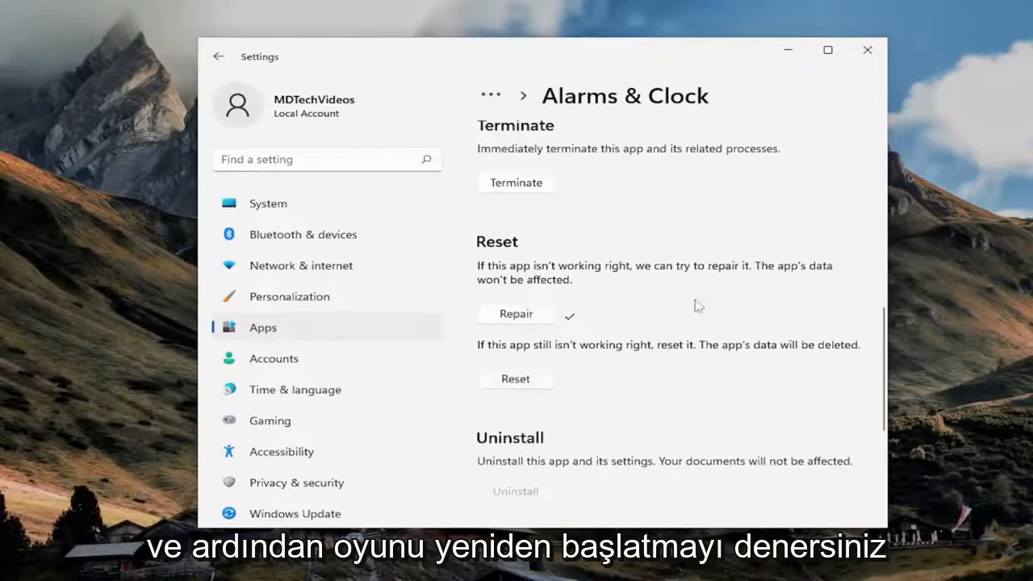
scroll(down, 3)
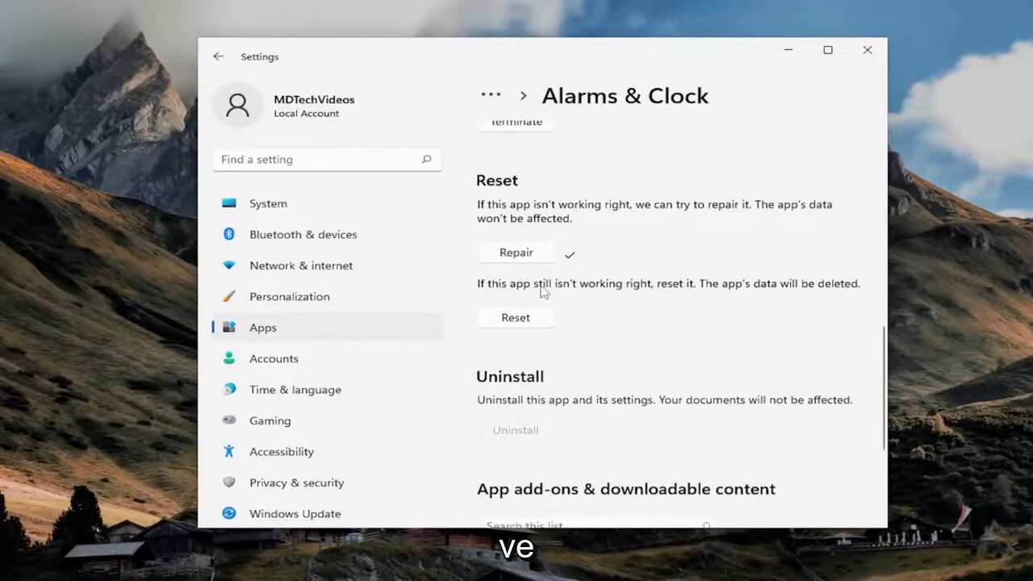
mouse_move(529, 299)
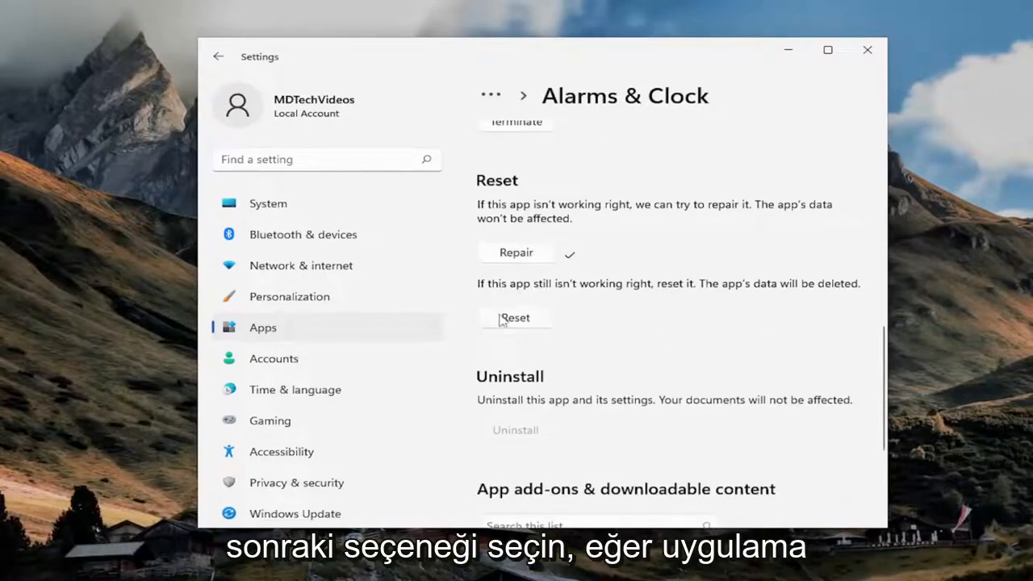
mouse_move(601, 296)
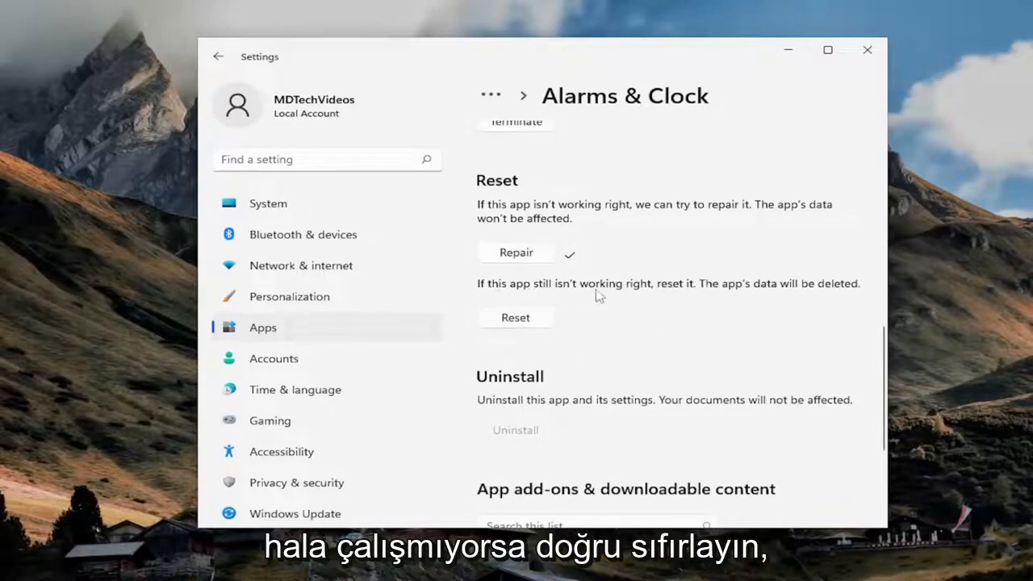
mouse_move(840, 303)
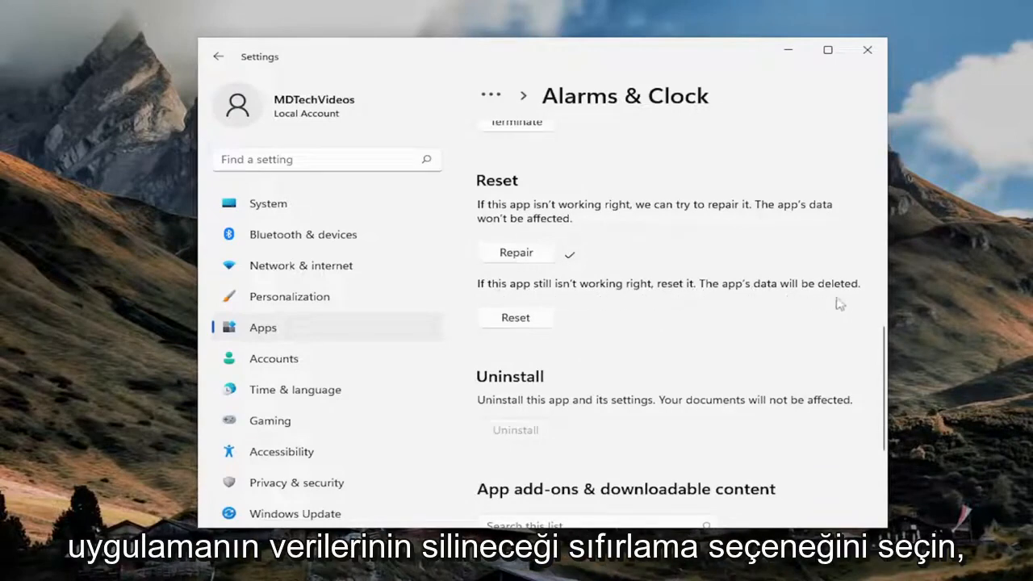
- Reset the Alarms & Clock app and return to the Apps & features list
click(515, 316)
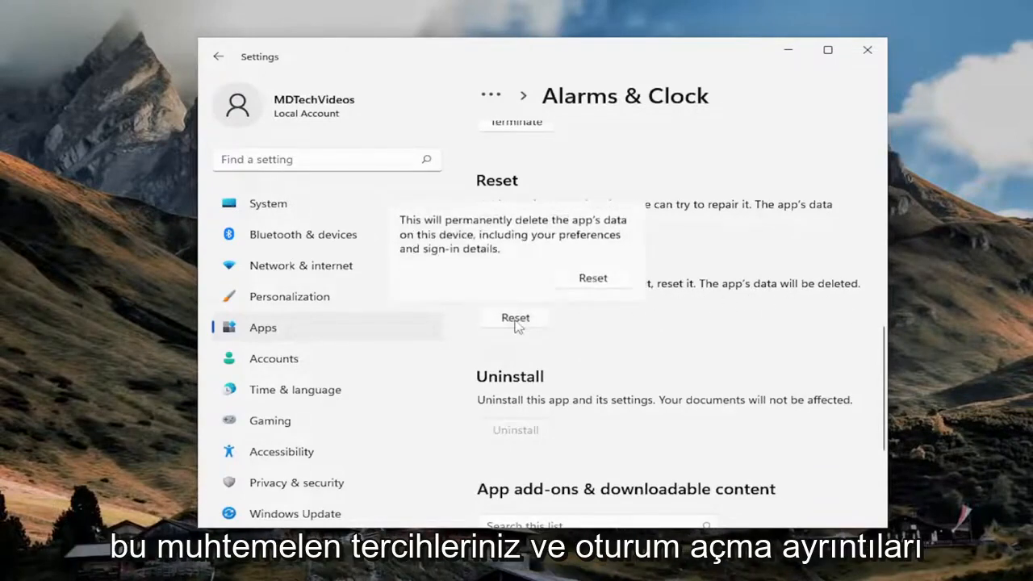
mouse_move(501, 242)
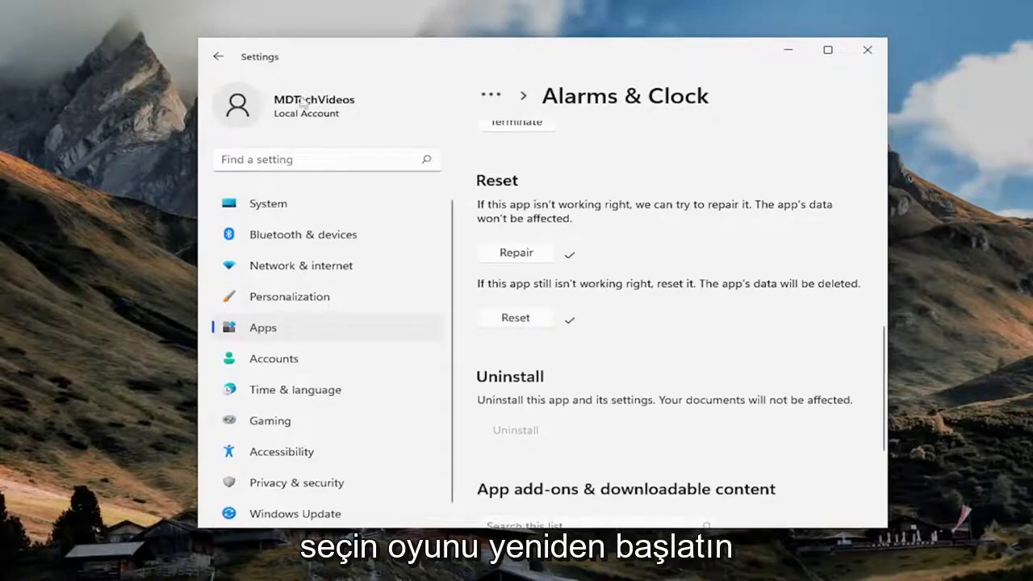
click(216, 57)
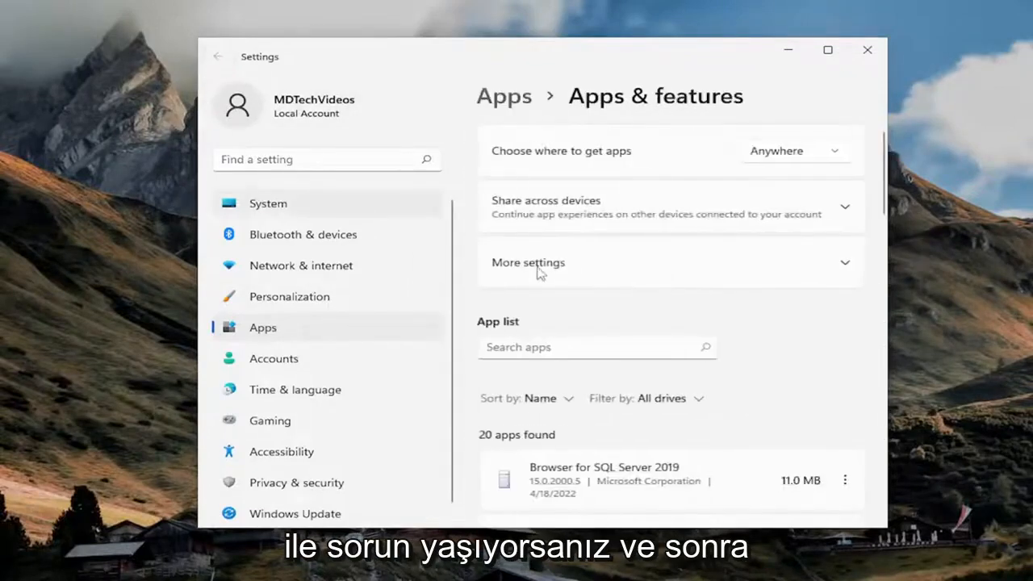
- Filter the app list to 'xbox' and reach the Xbox app's Advanced options page
scroll(down, 3)
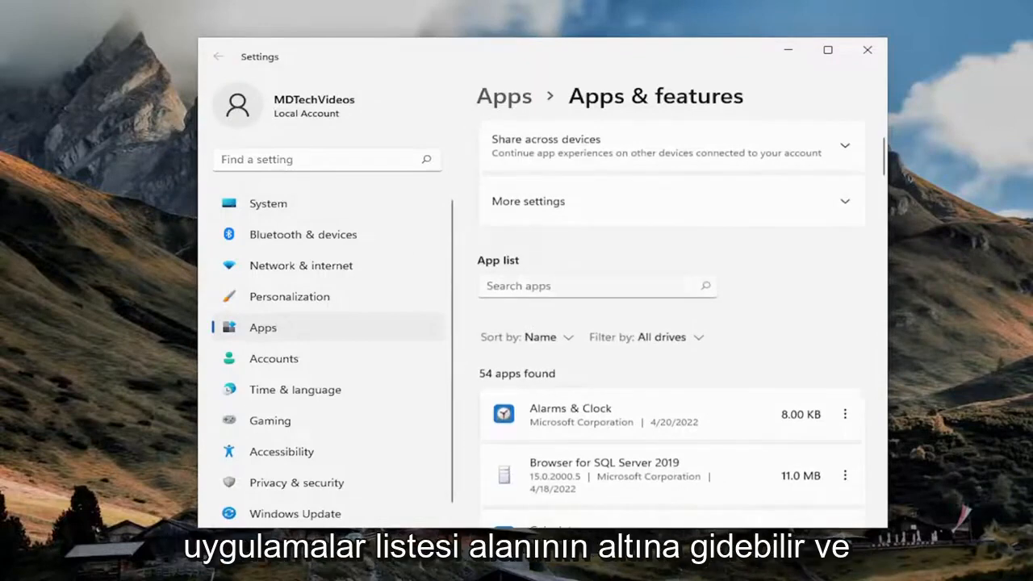
text(xbox)
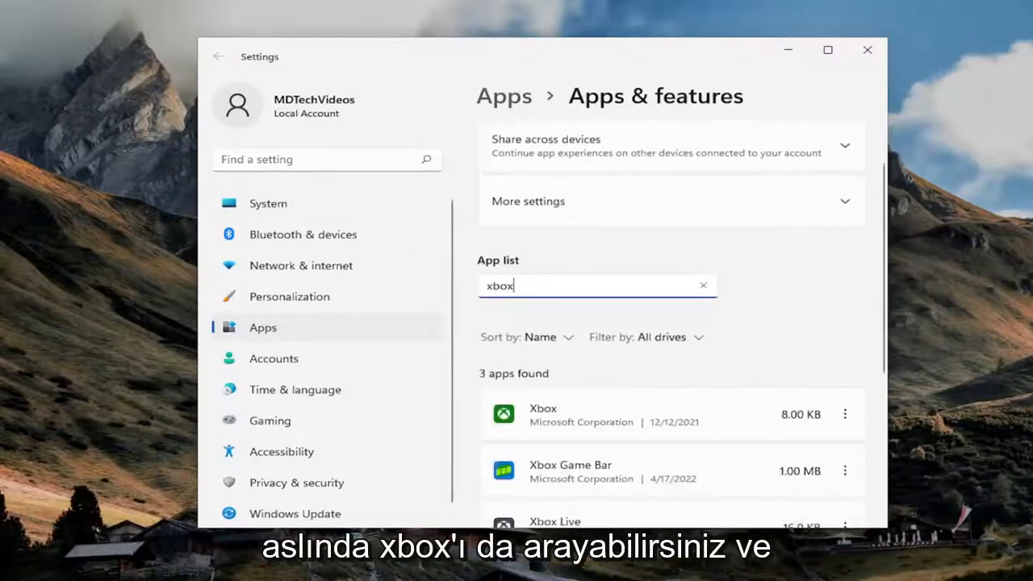
scroll(down, 3)
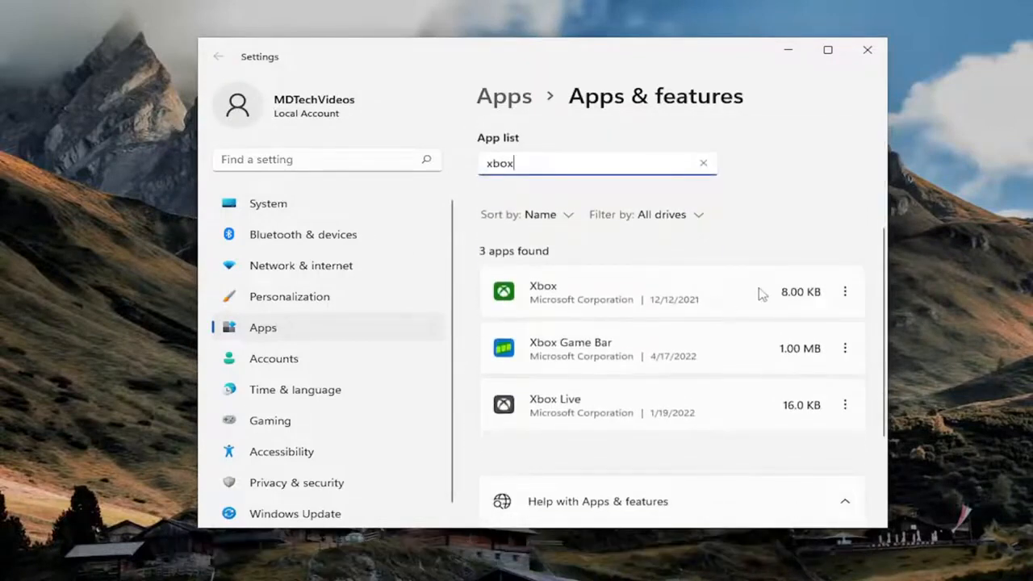
click(846, 290)
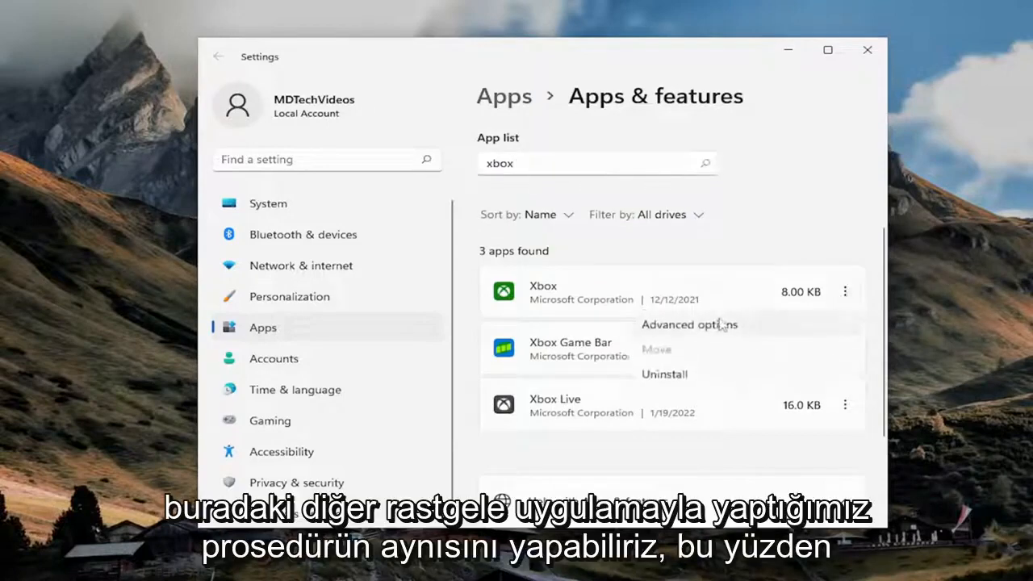
click(688, 325)
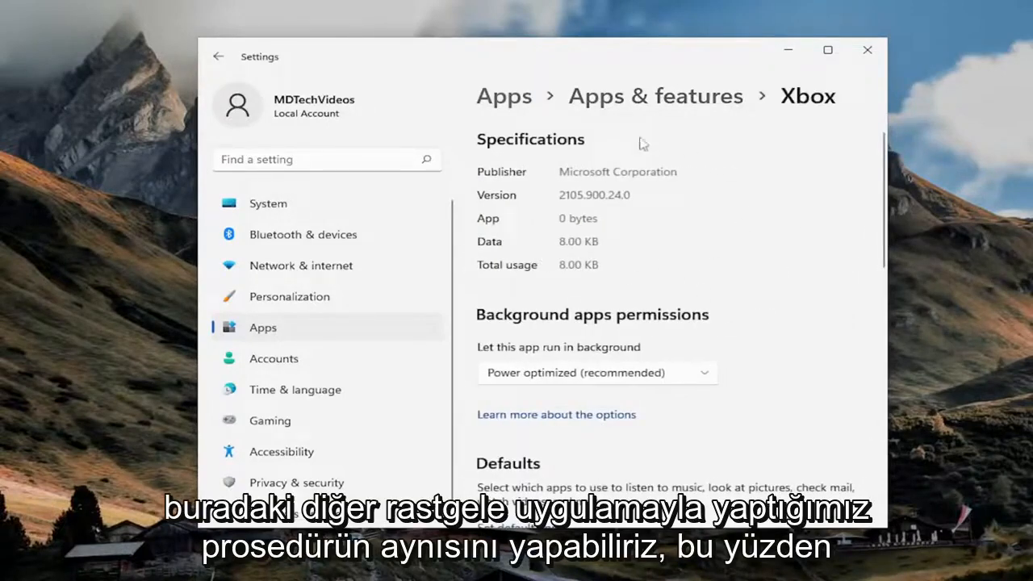
- Repair the Xbox app from its Reset section until the checkmark appears
scroll(down, 3)
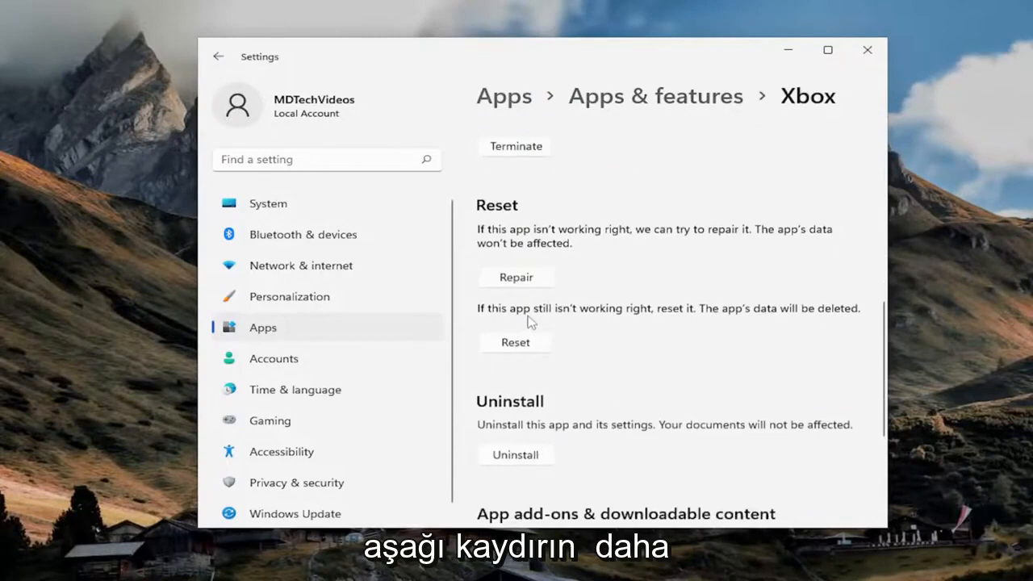
click(515, 278)
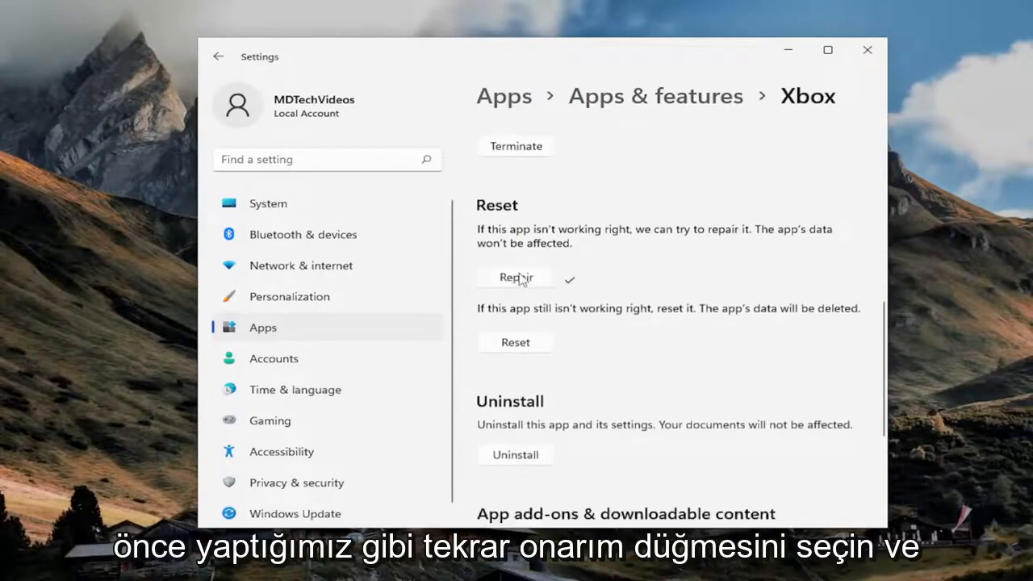
mouse_move(575, 336)
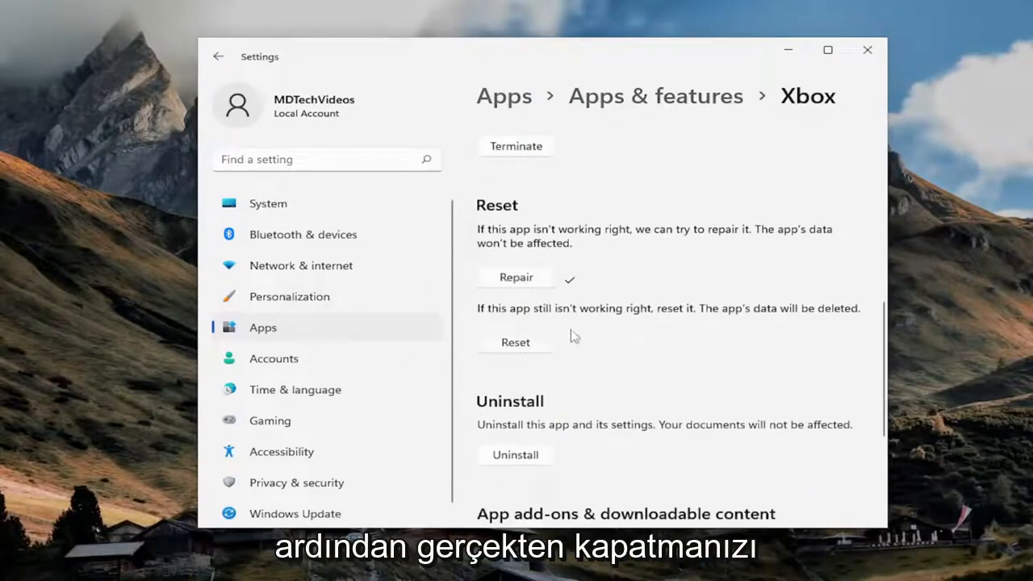
mouse_move(656, 168)
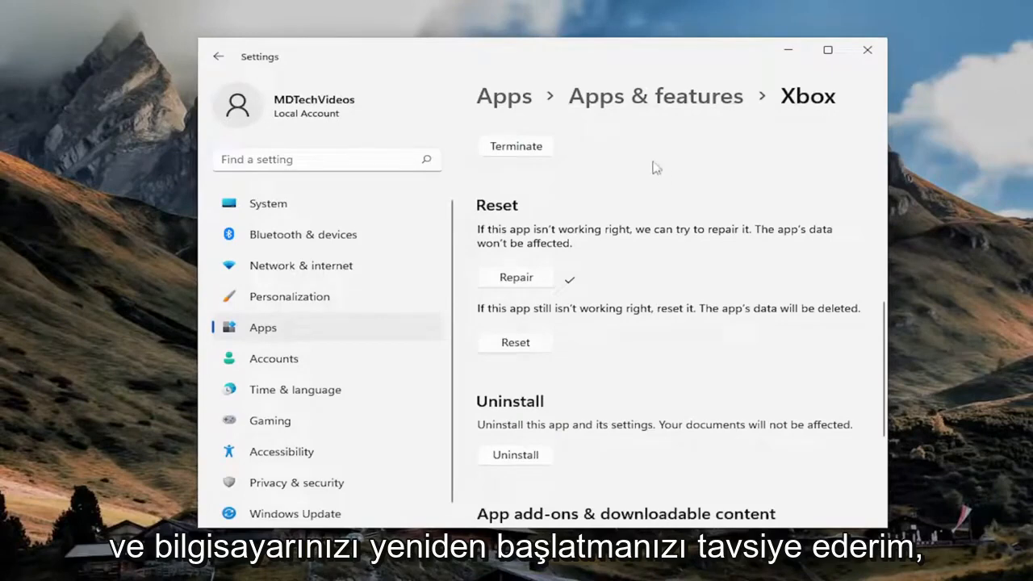
mouse_move(604, 284)
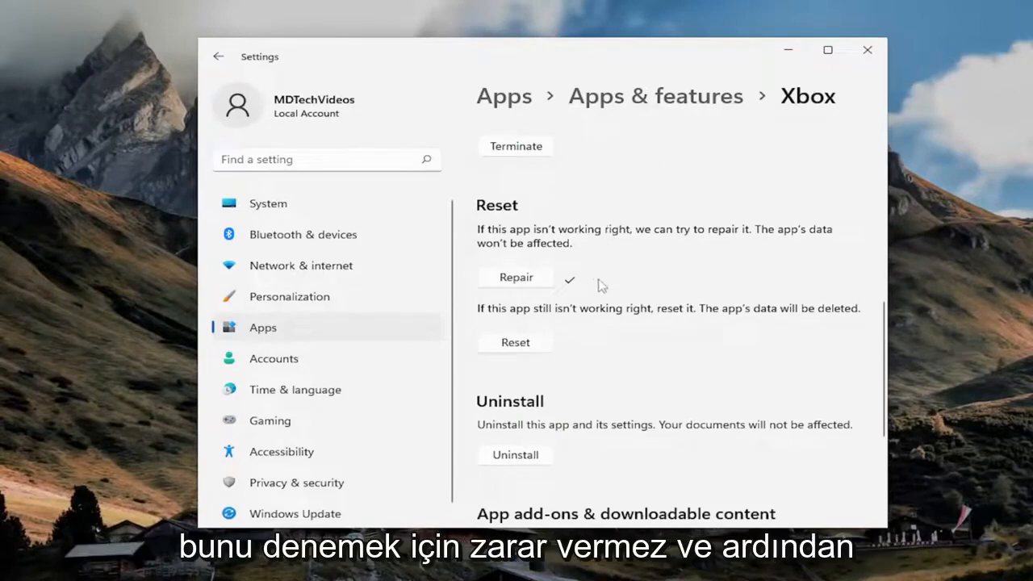
mouse_move(551, 346)
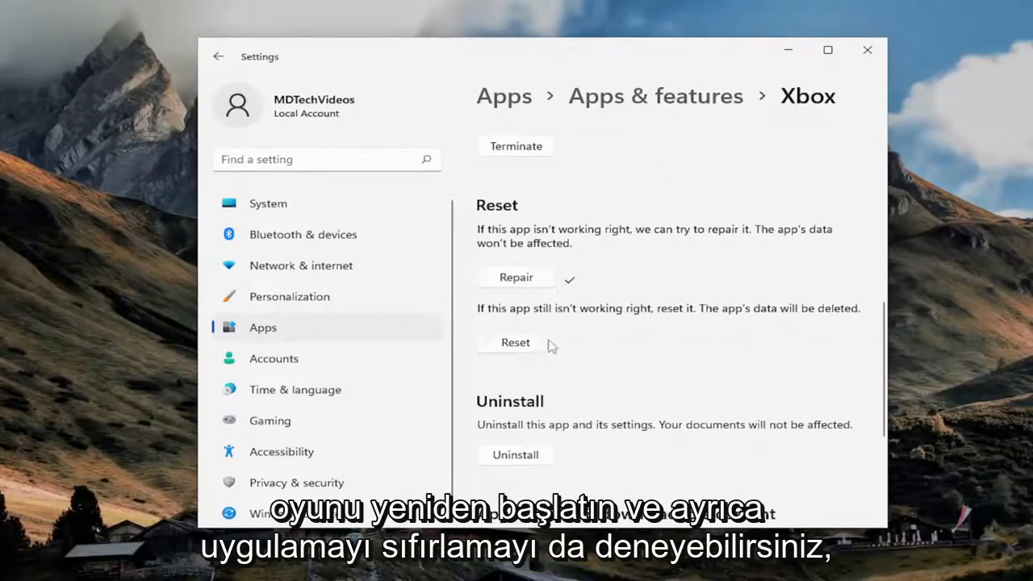
- Reset the Xbox app, confirming data deletion, then restart the PC from Start
click(515, 342)
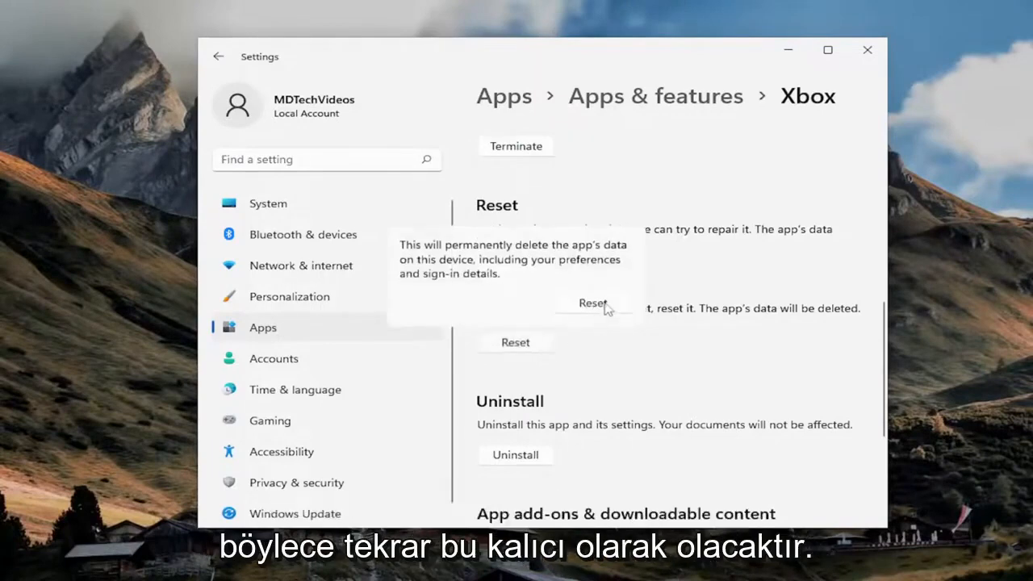
mouse_move(584, 255)
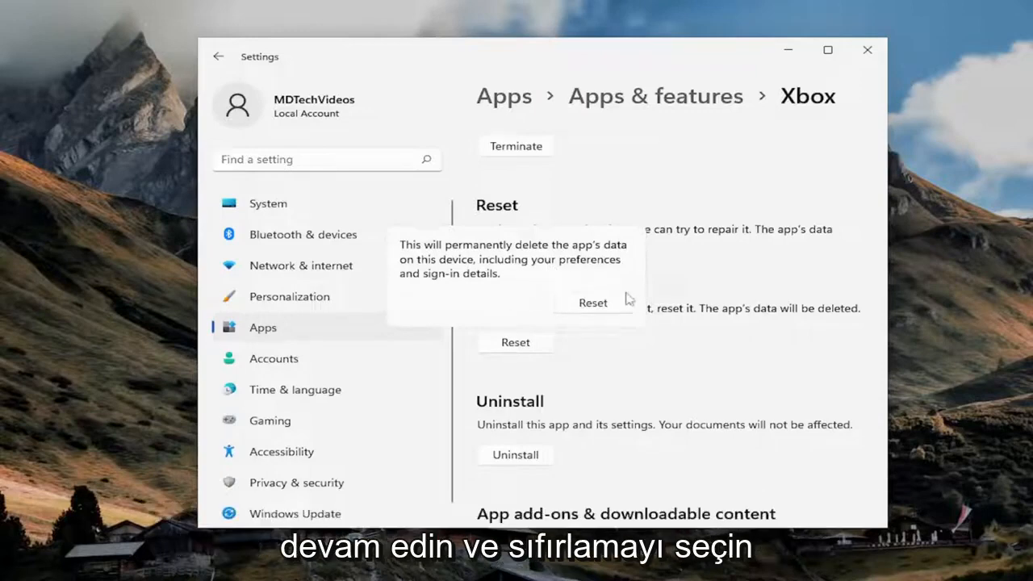
click(593, 304)
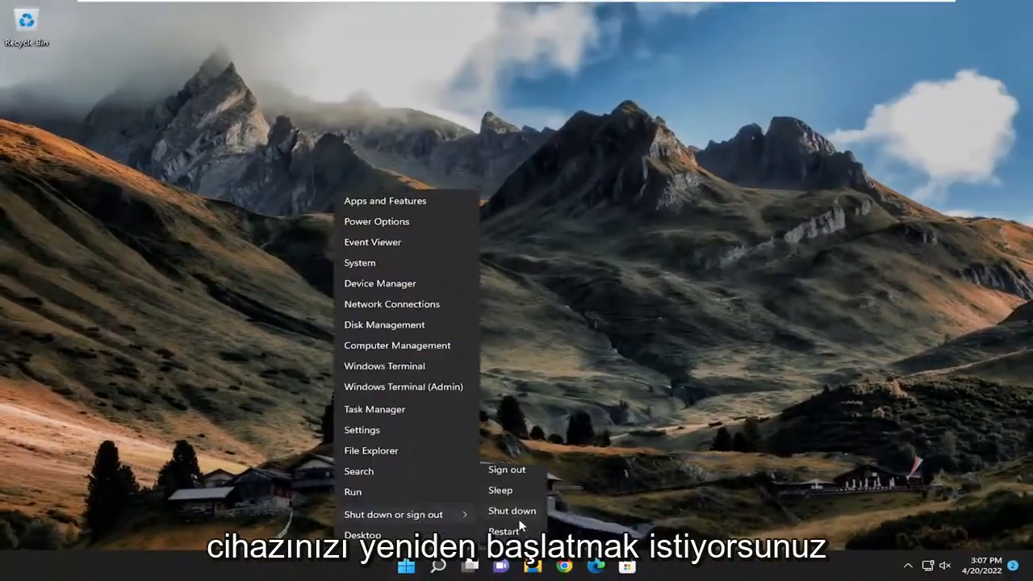
click(510, 531)
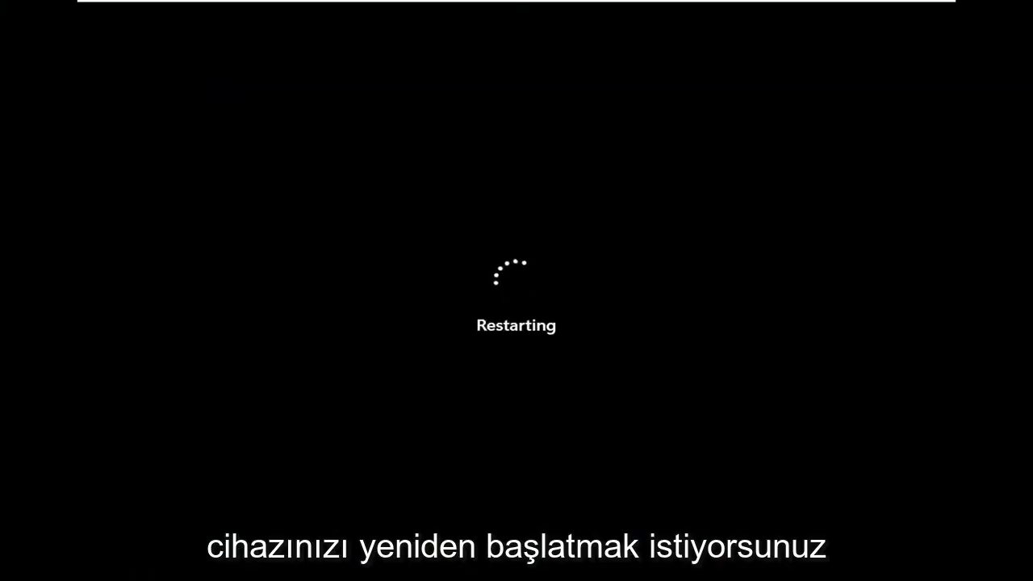